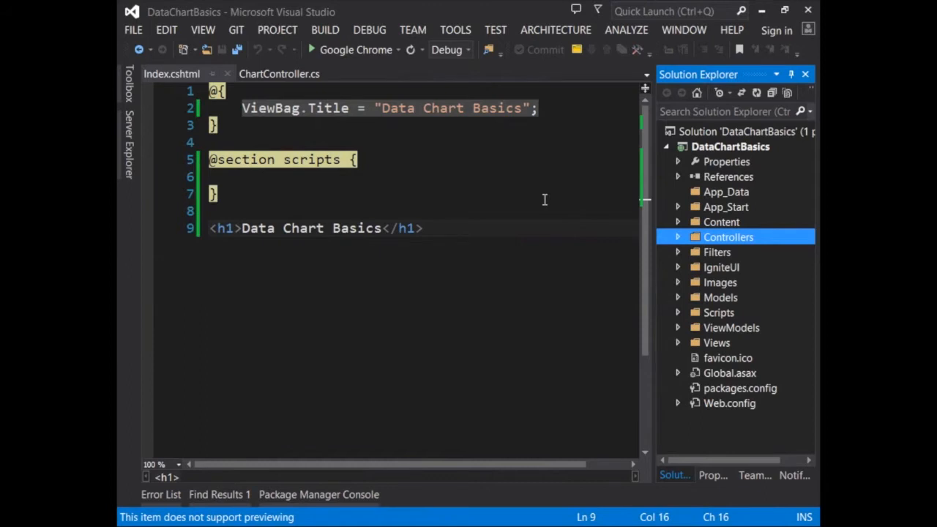
pyautogui.moveTo(133, 30)
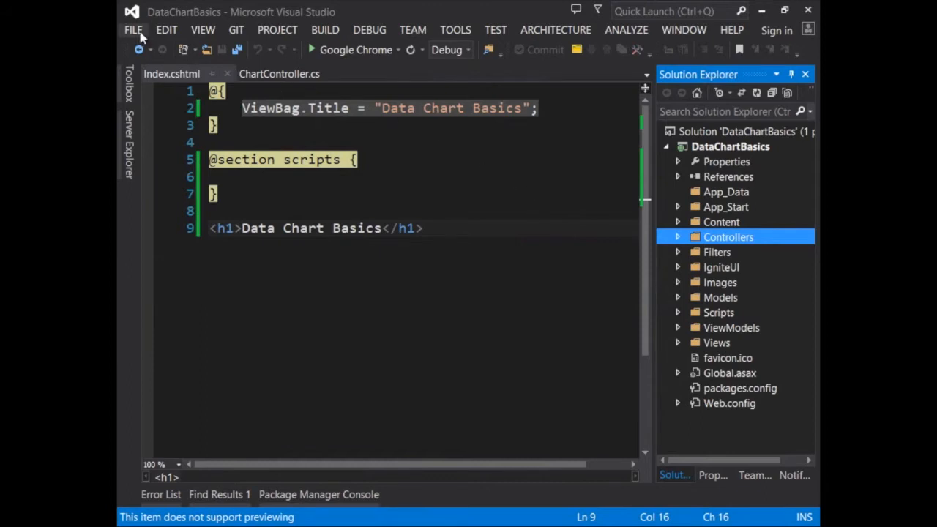
# Start a new project and pick the Ignite UI MVC 4 (Razor) template
pyautogui.click(133, 30)
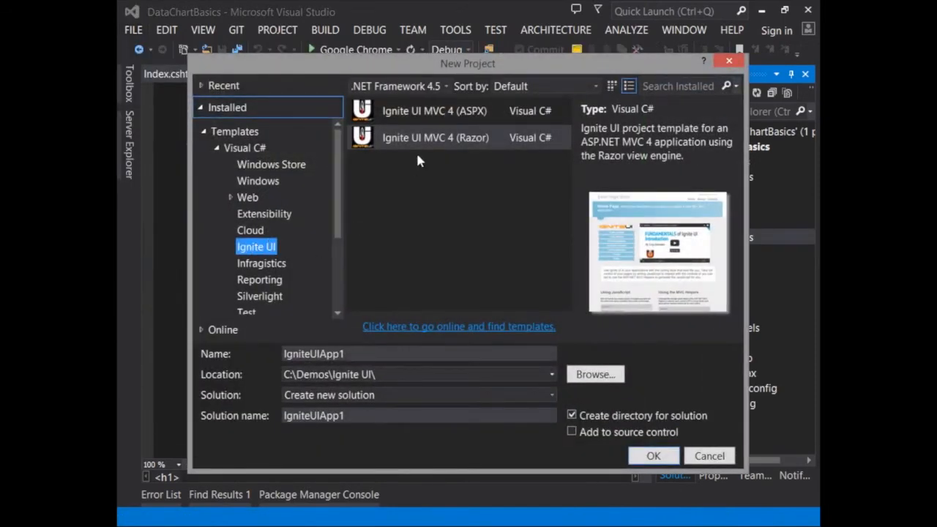
pyautogui.click(435, 137)
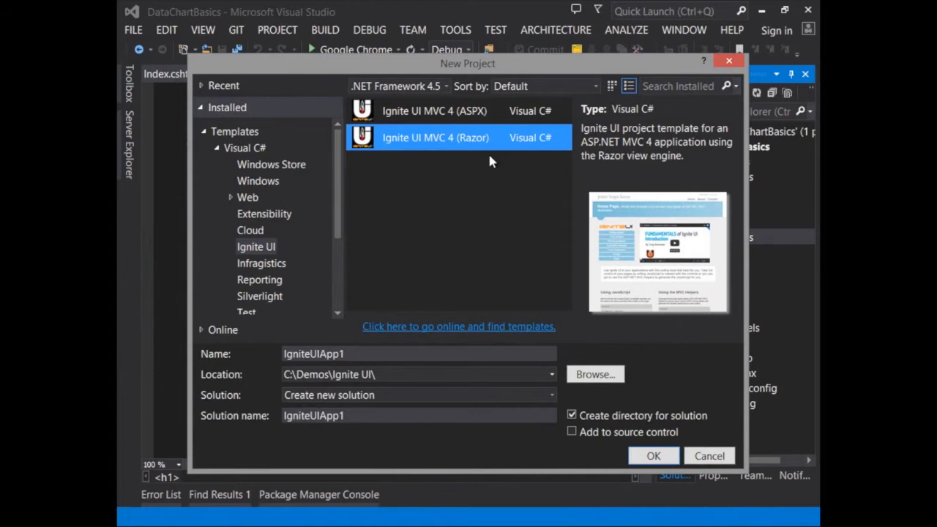
pyautogui.moveTo(683, 455)
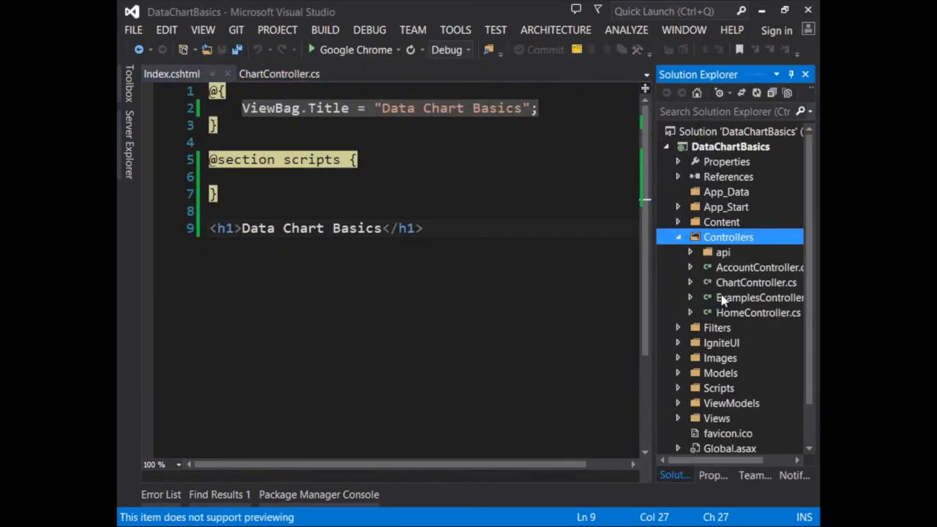
# Open ChartController.cs, return to Index.cshtml, and expand the Views > Chart folder
pyautogui.doubleClick(756, 282)
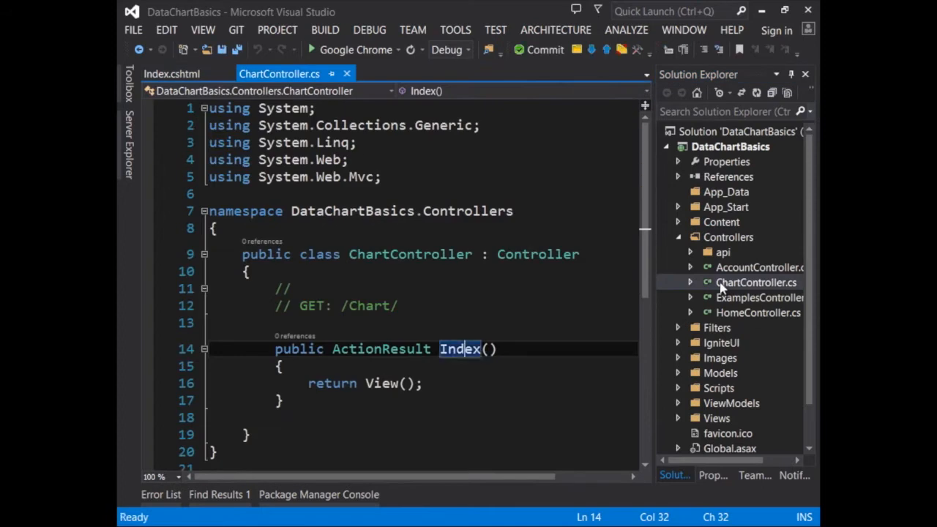
pyautogui.moveTo(397, 349)
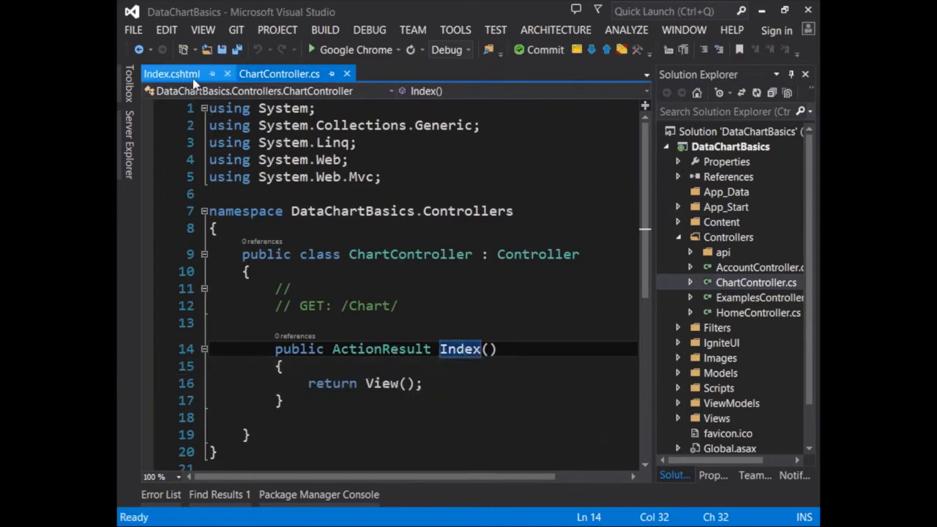
pyautogui.click(172, 73)
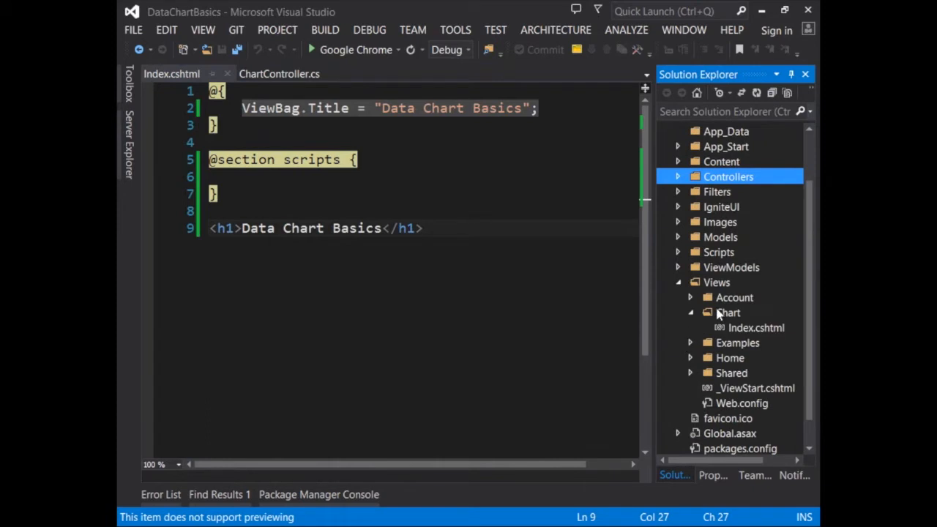
pyautogui.click(755, 327)
pyautogui.write('<')
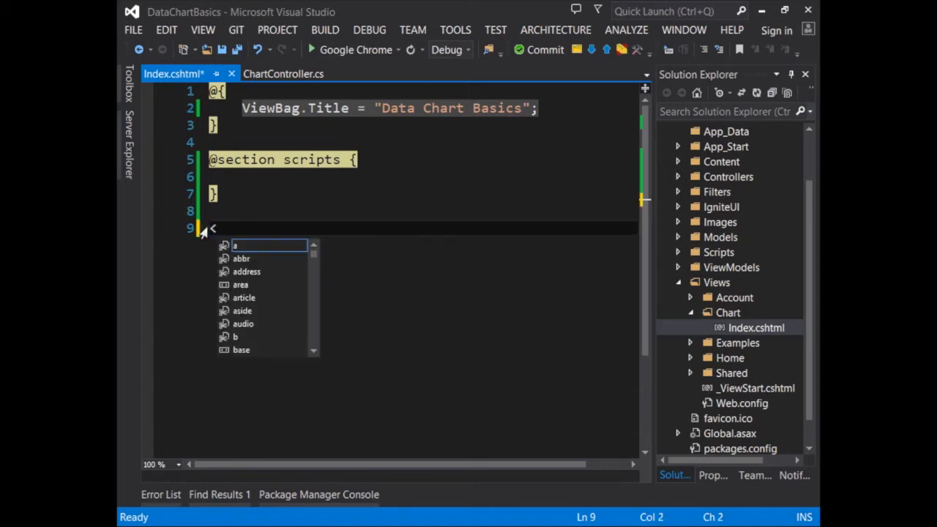
# Type a div with id "char" into Index.cshtml and save the file
pyautogui.write('div')
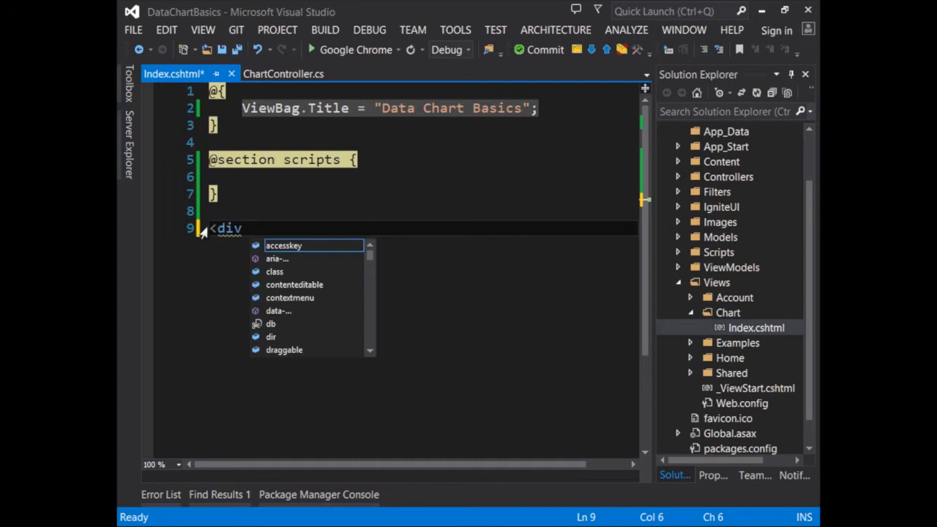
pyautogui.write('id')
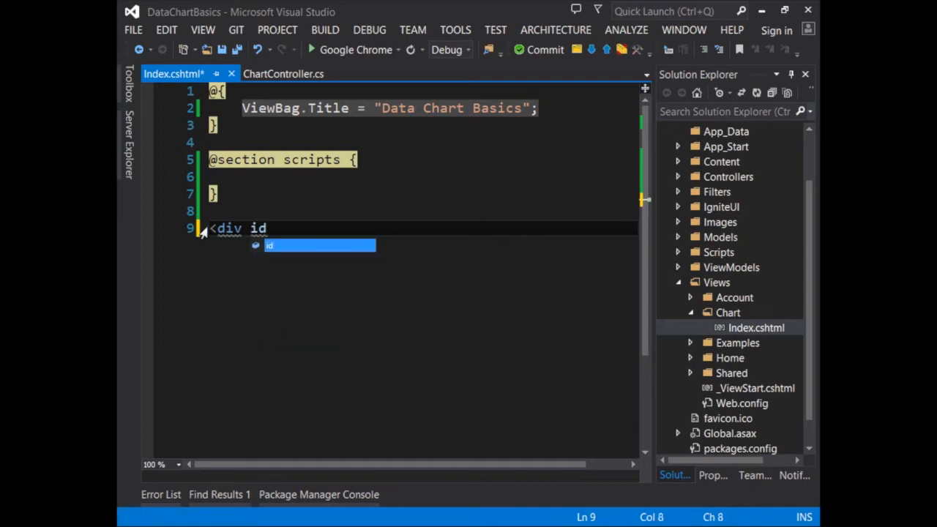
pyautogui.write('="char"')
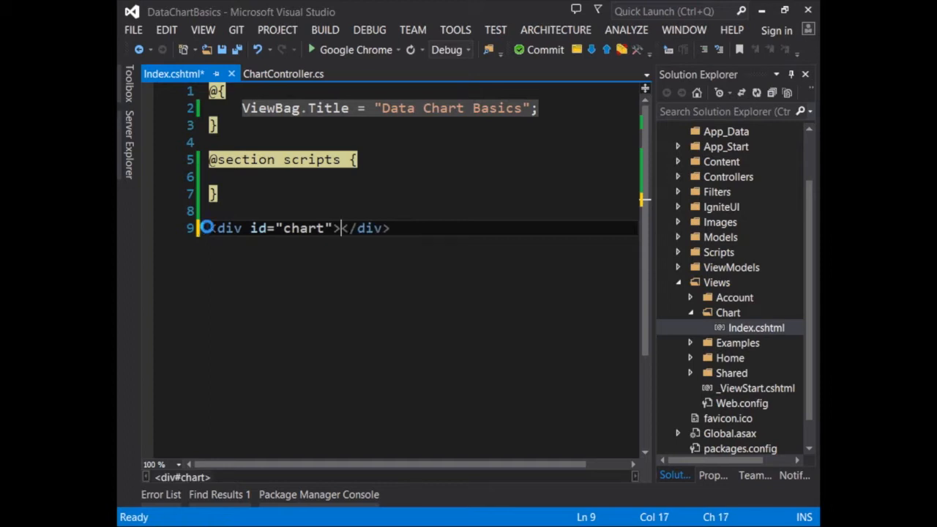
pyautogui.press('Ctrl+S')
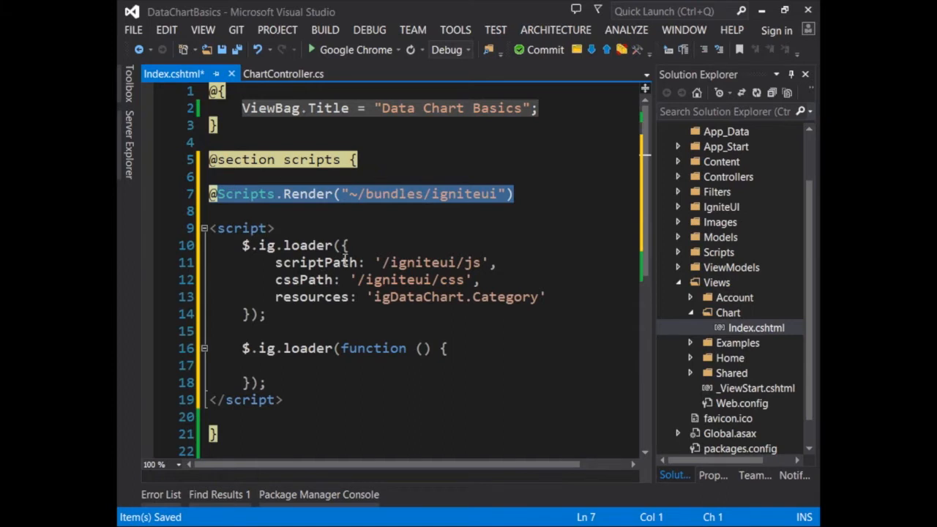
pyautogui.moveTo(788, 149)
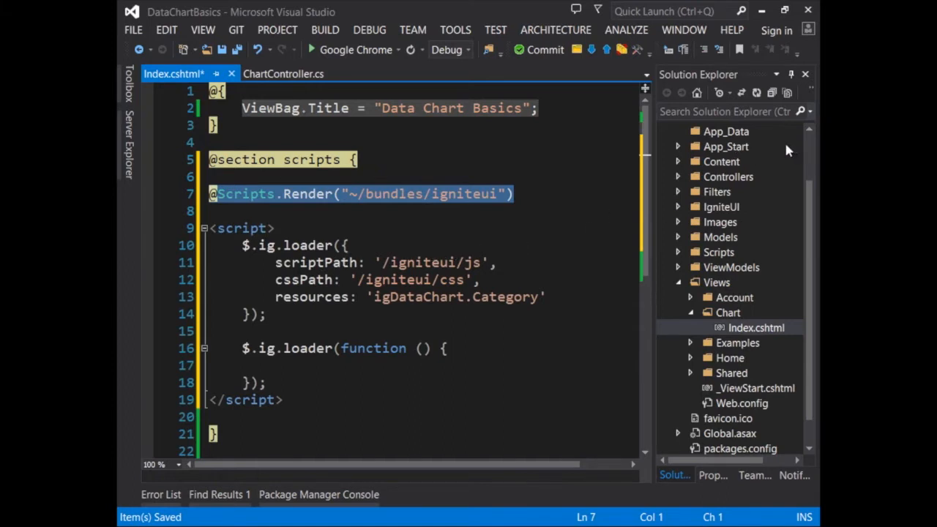
# Open BundleConfig.cs to review the loader script, scriptPath and Category resource settings
pyautogui.click(679, 146)
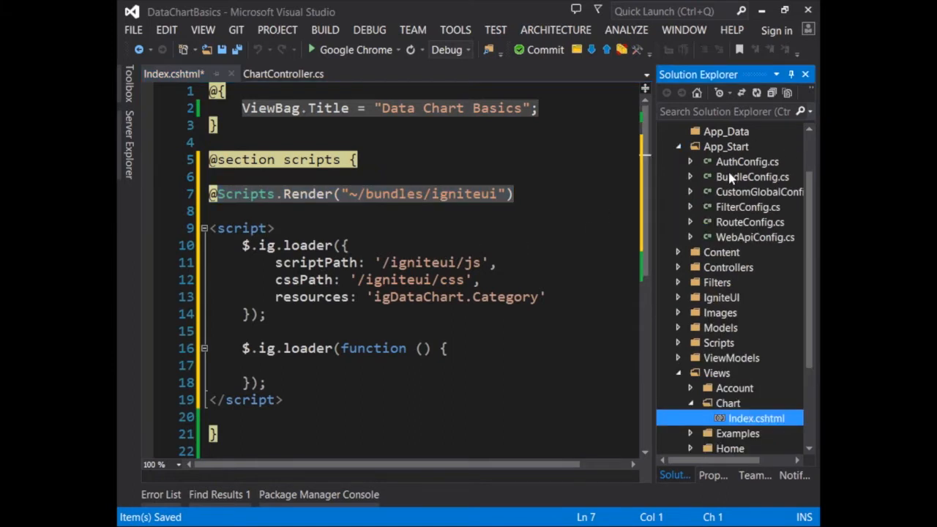
pyautogui.doubleClick(750, 176)
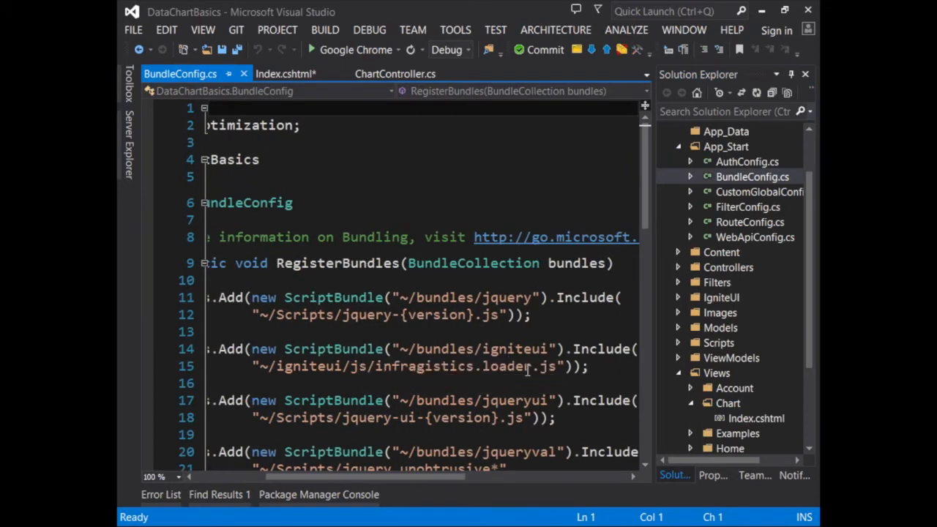
pyautogui.doubleClick(507, 367)
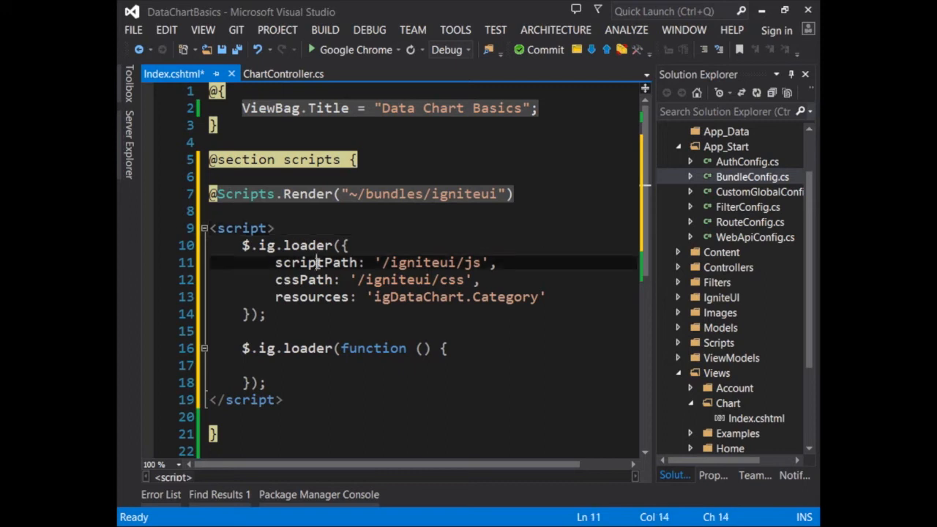
pyautogui.doubleClick(304, 279)
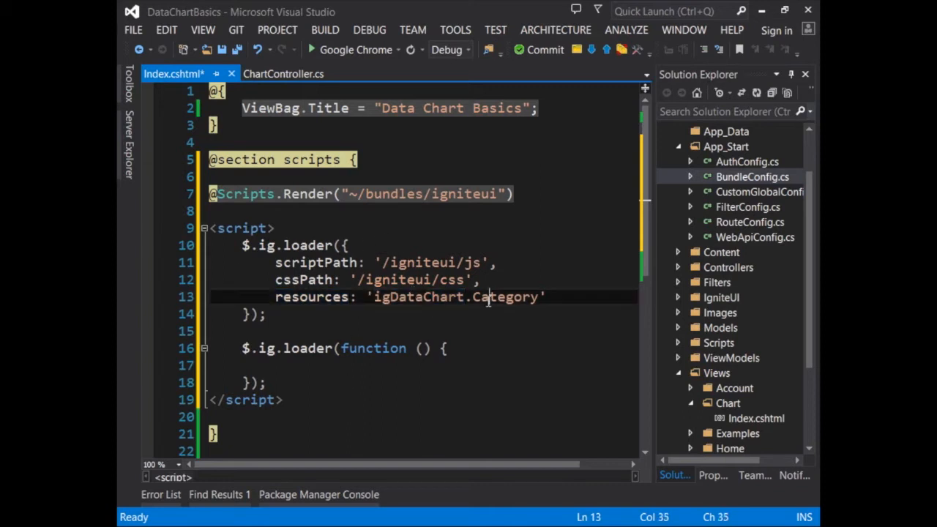
pyautogui.doubleClick(504, 297)
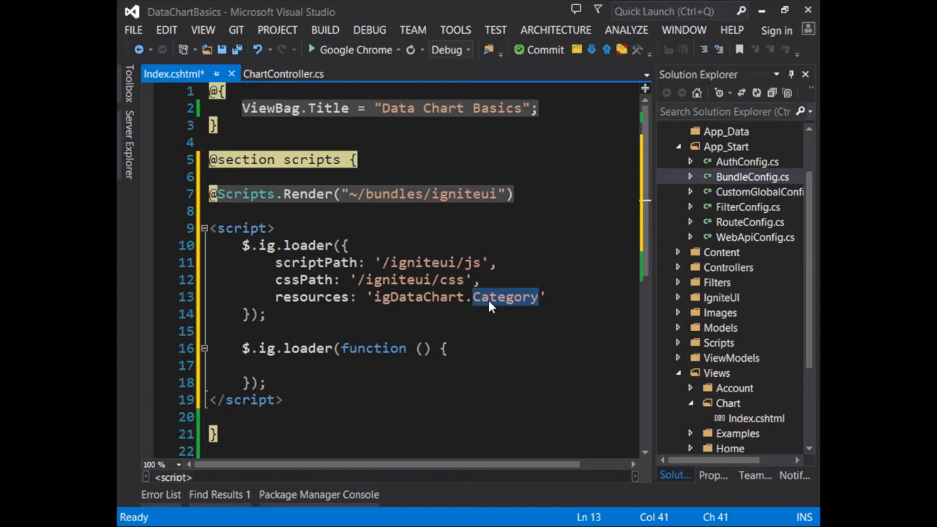
pyautogui.moveTo(489, 333)
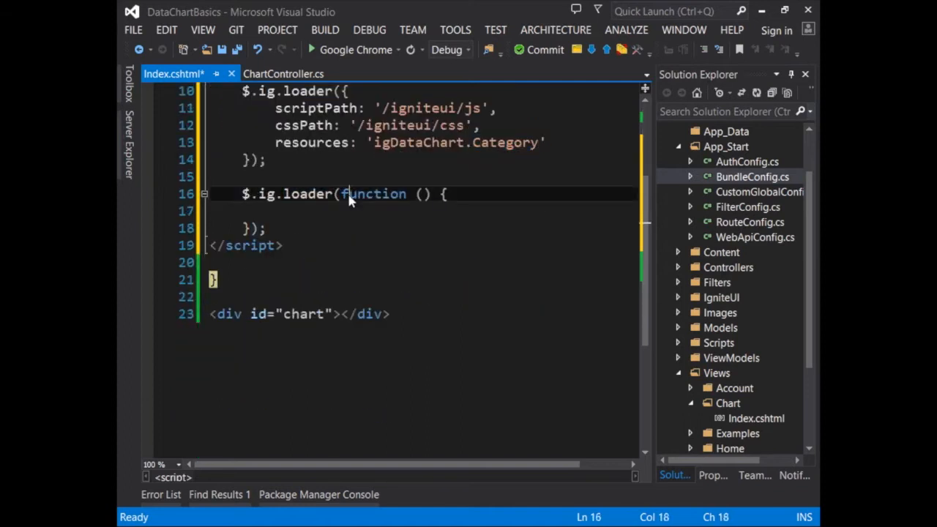
# Highlight the loader callback function and the #chart selector id in Index.cshtml
pyautogui.doubleClick(375, 193)
pyautogui.write("$('#chart').igDataChart({")
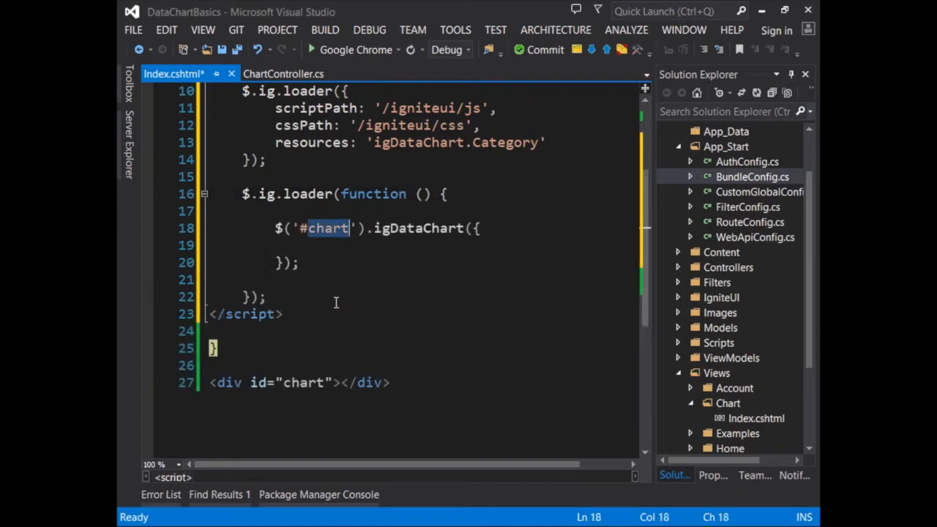
pyautogui.doubleClick(303, 383)
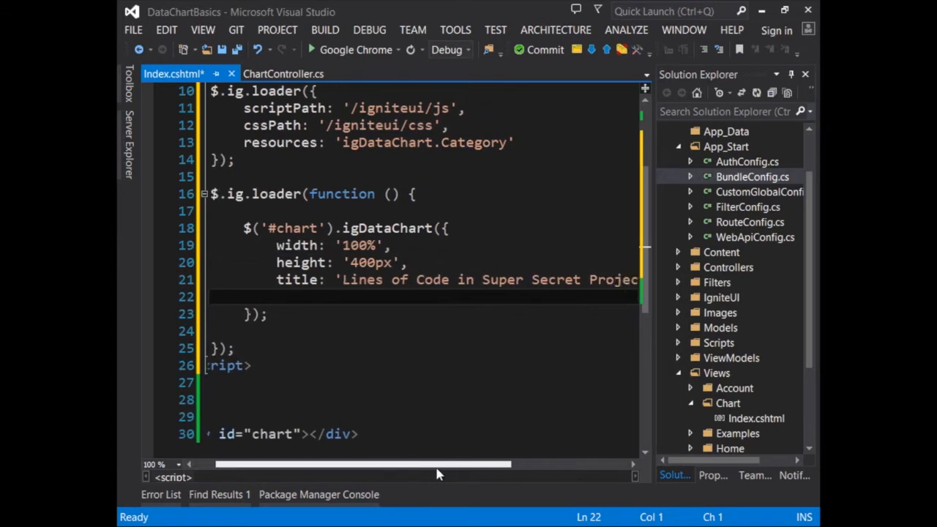
pyautogui.hscroll(3)
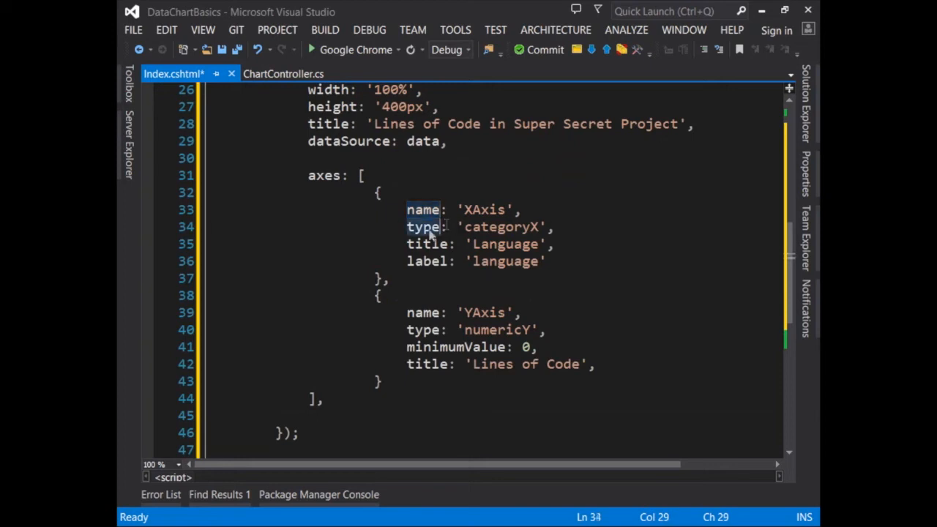
pyautogui.doubleClick(425, 227)
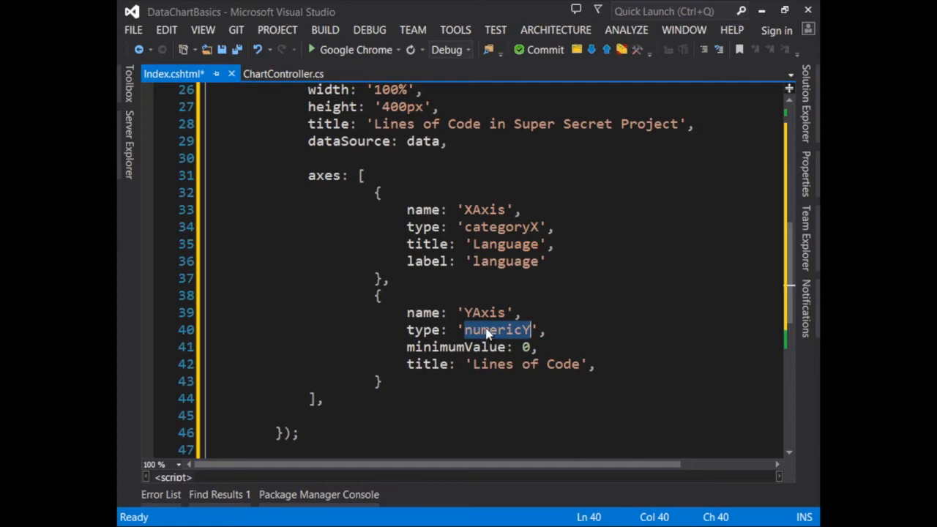
pyautogui.doubleClick(501, 226)
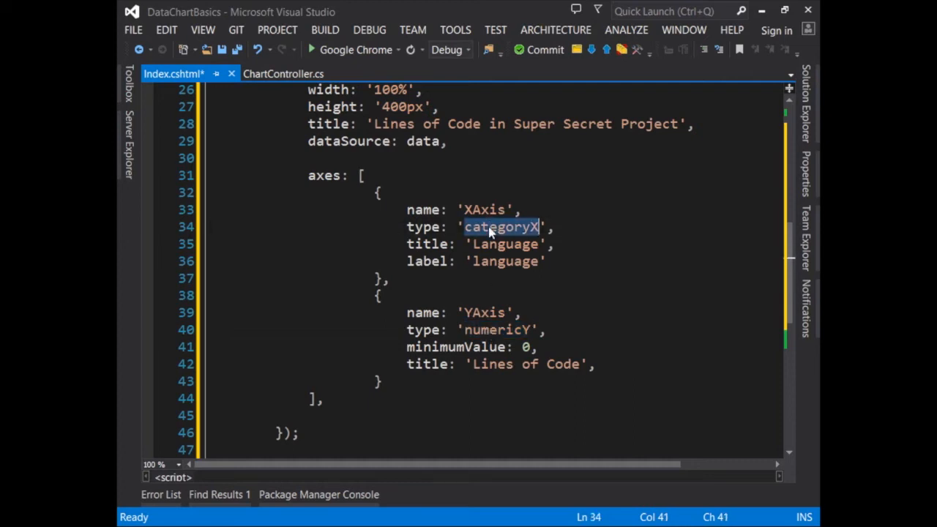
pyautogui.click(501, 329)
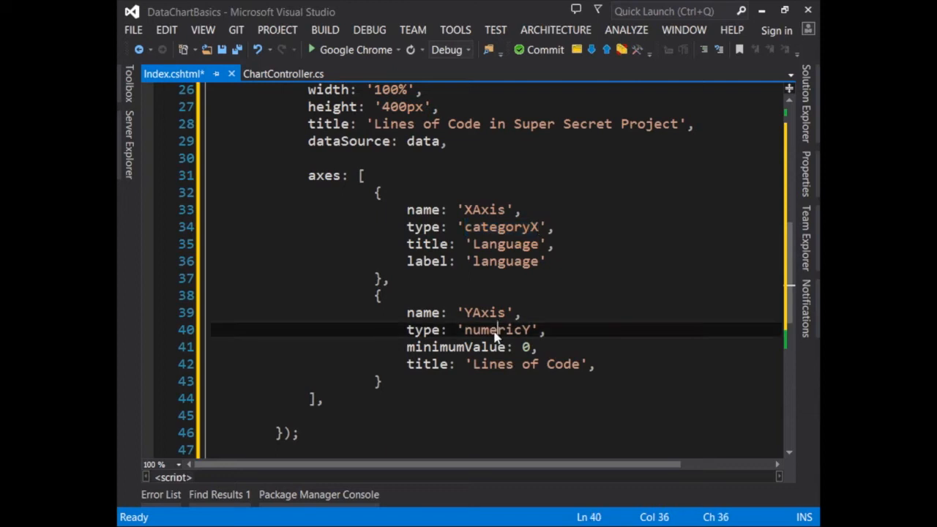
pyautogui.doubleClick(498, 329)
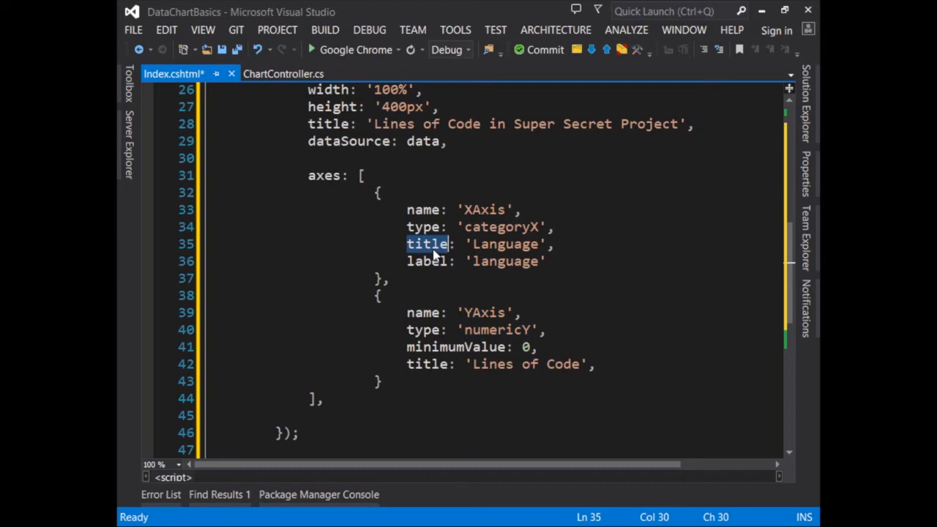
pyautogui.doubleClick(504, 244)
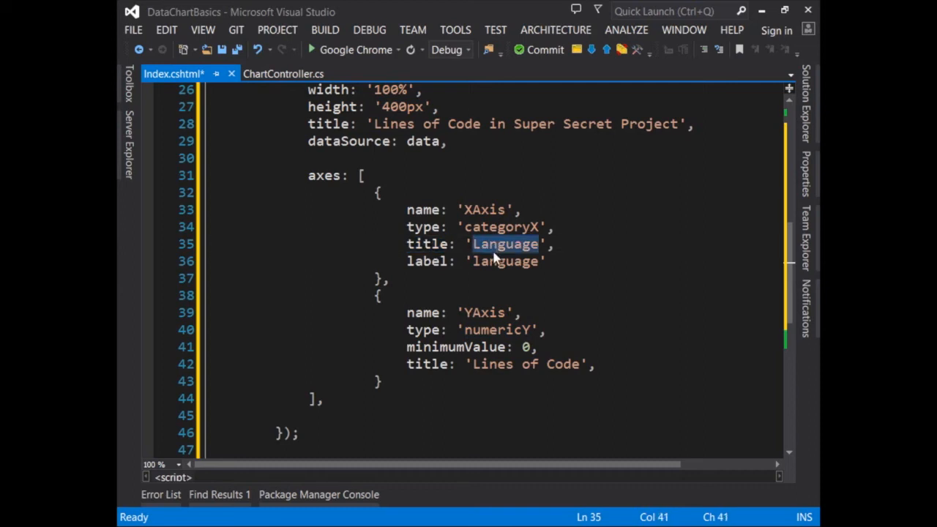
pyautogui.doubleClick(427, 260)
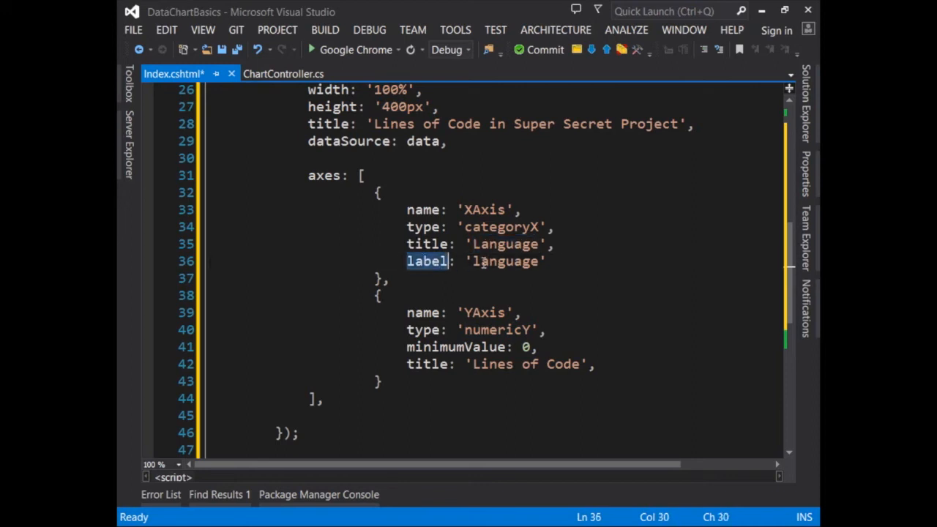
pyautogui.doubleClick(505, 262)
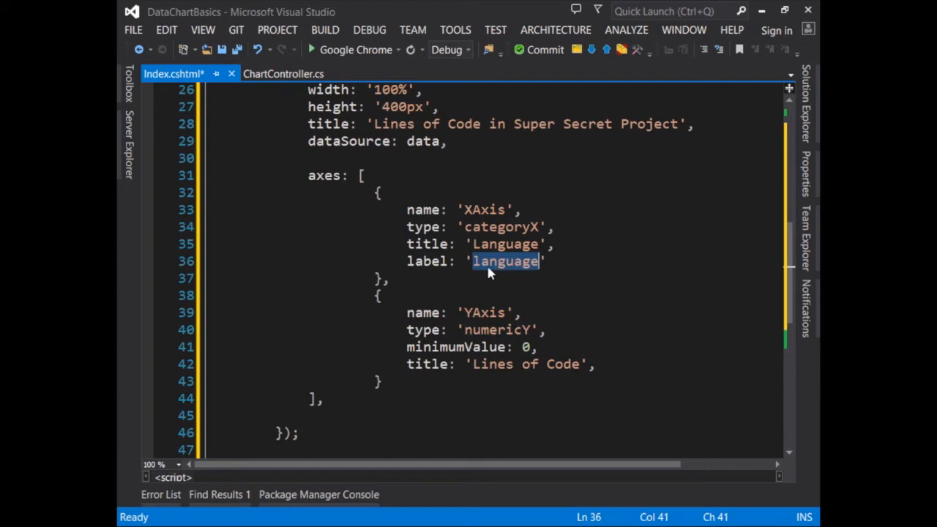
pyautogui.moveTo(482, 270)
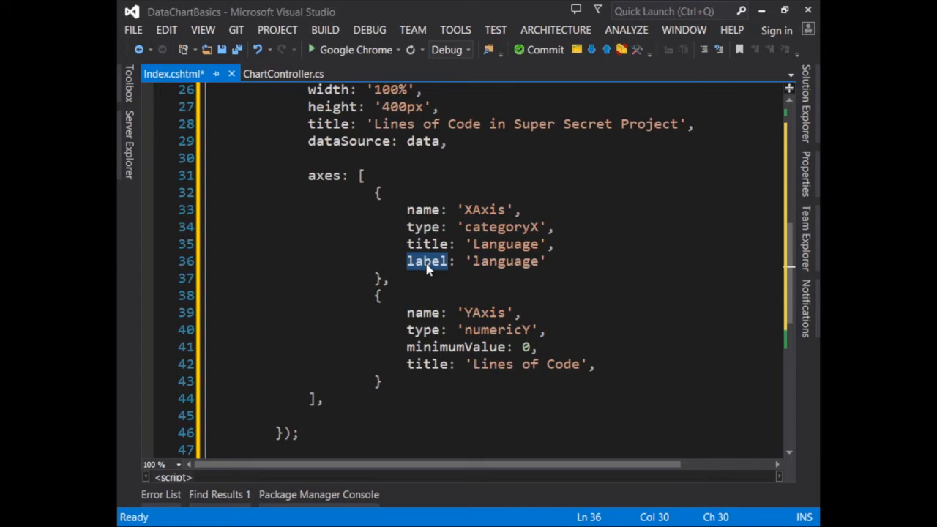
pyautogui.moveTo(439, 261)
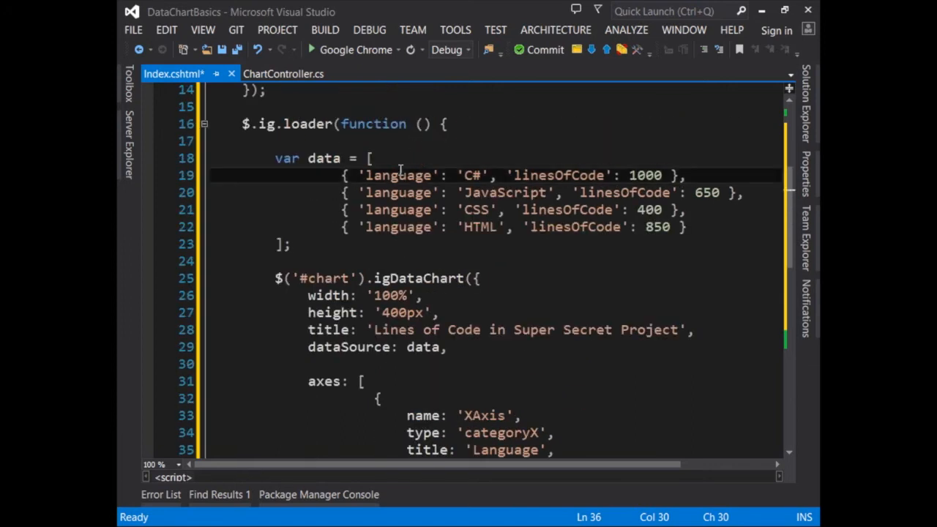
pyautogui.scroll(-3)
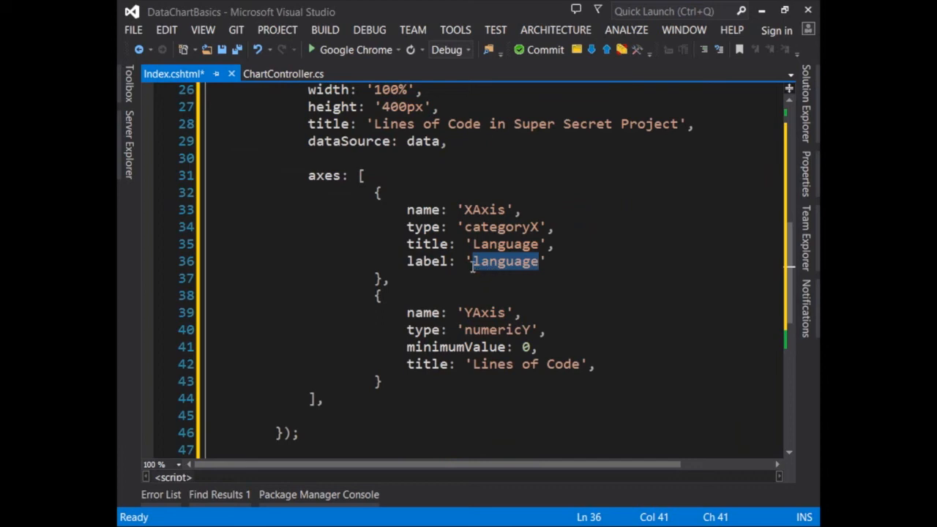
pyautogui.doubleClick(427, 261)
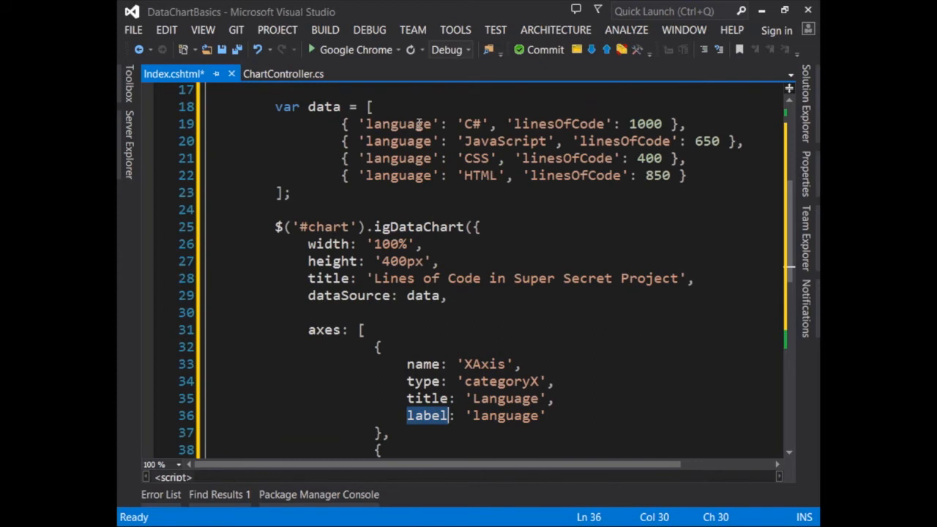
pyautogui.doubleClick(398, 124)
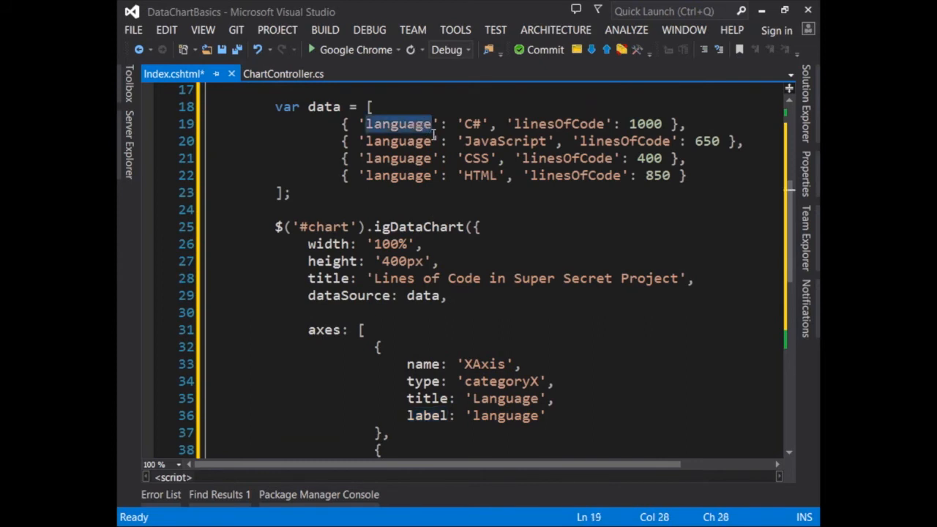
pyautogui.scroll(-3)
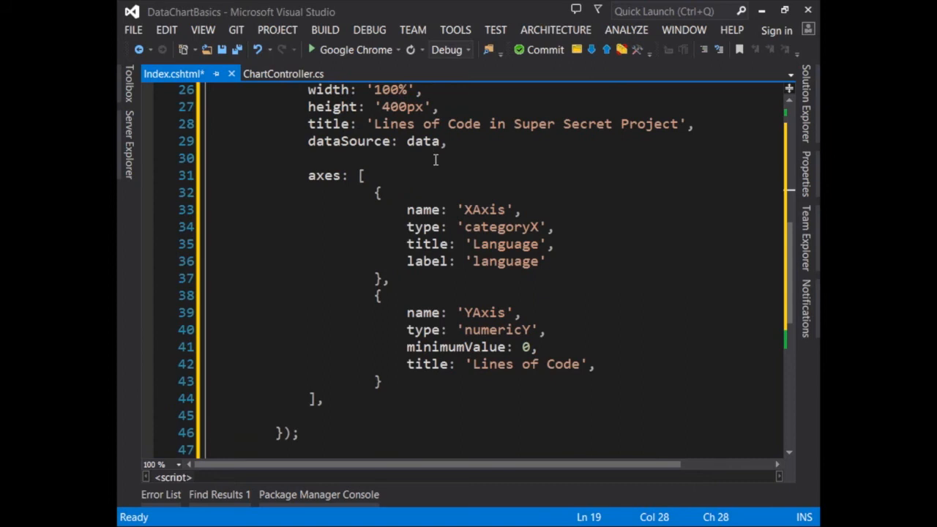
pyautogui.doubleClick(485, 311)
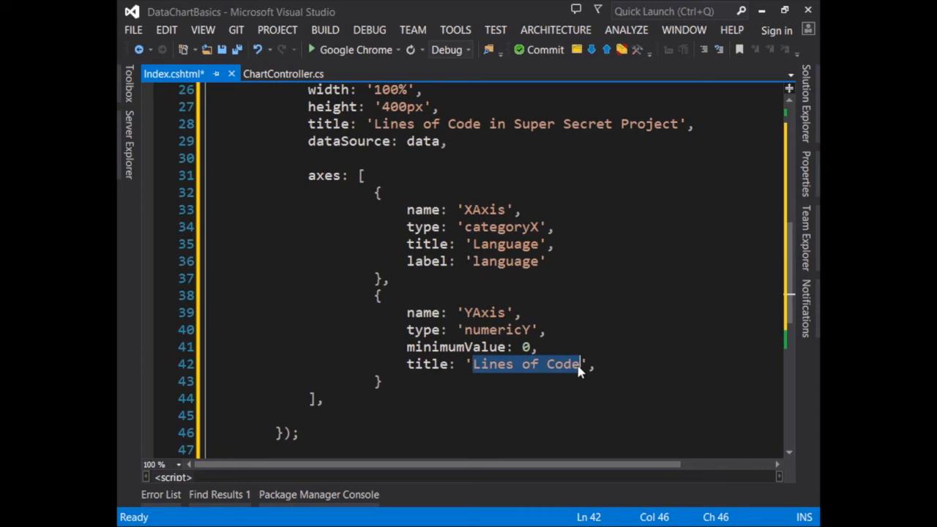
pyautogui.scroll(-3)
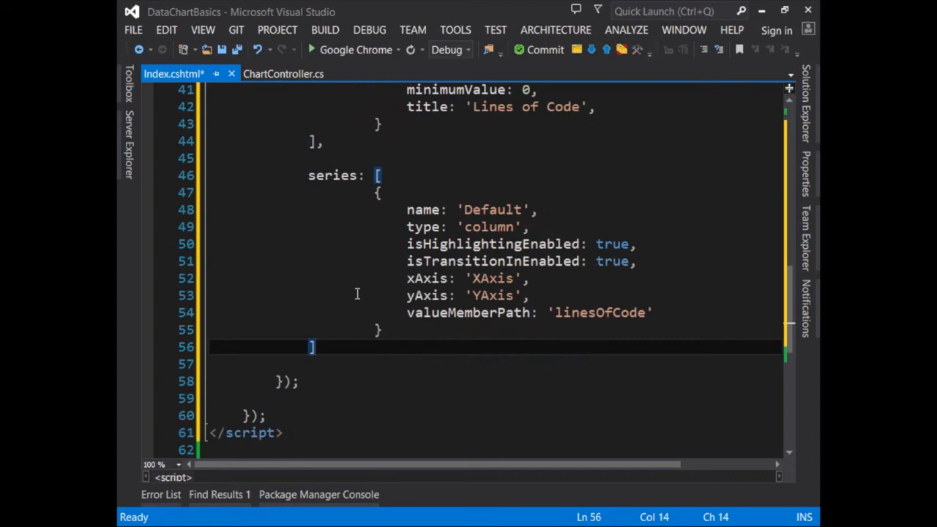
pyautogui.doubleClick(424, 210)
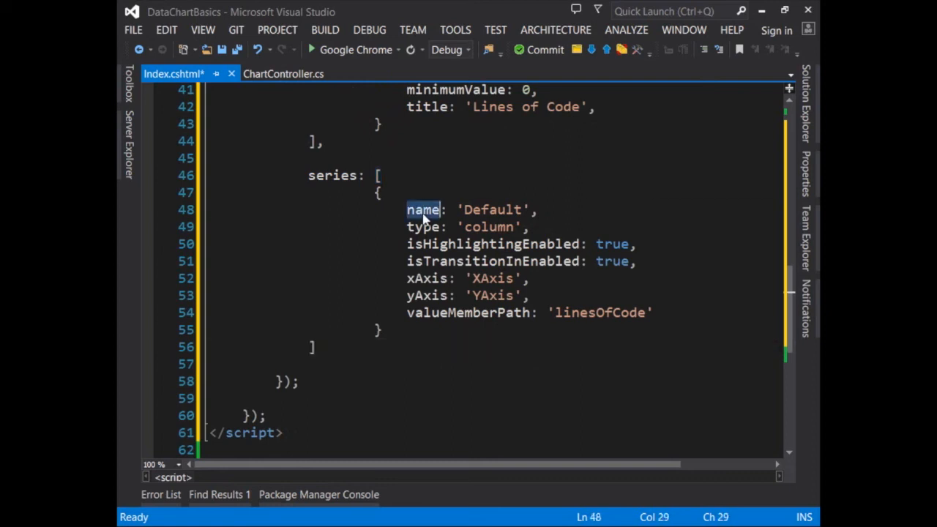
pyautogui.moveTo(441, 217)
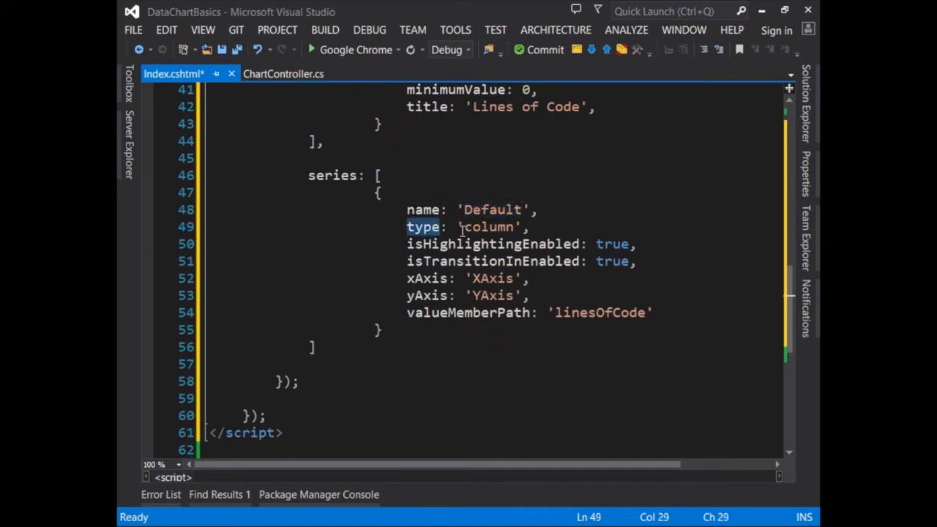
pyautogui.doubleClick(489, 227)
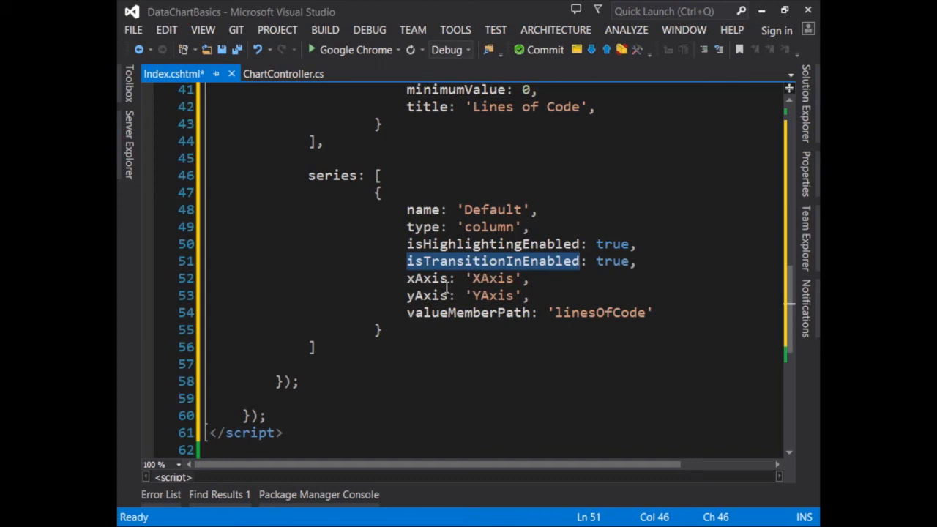
pyautogui.doubleClick(426, 295)
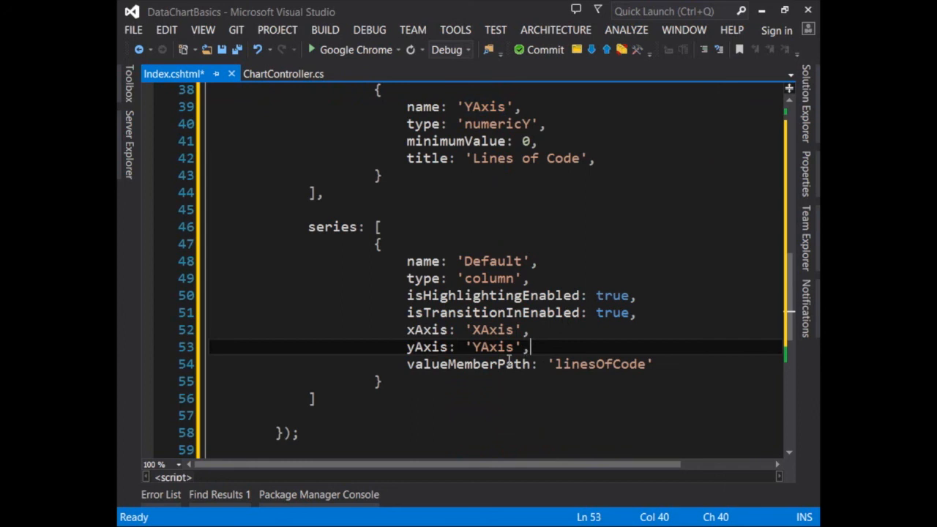
pyautogui.doubleClick(469, 365)
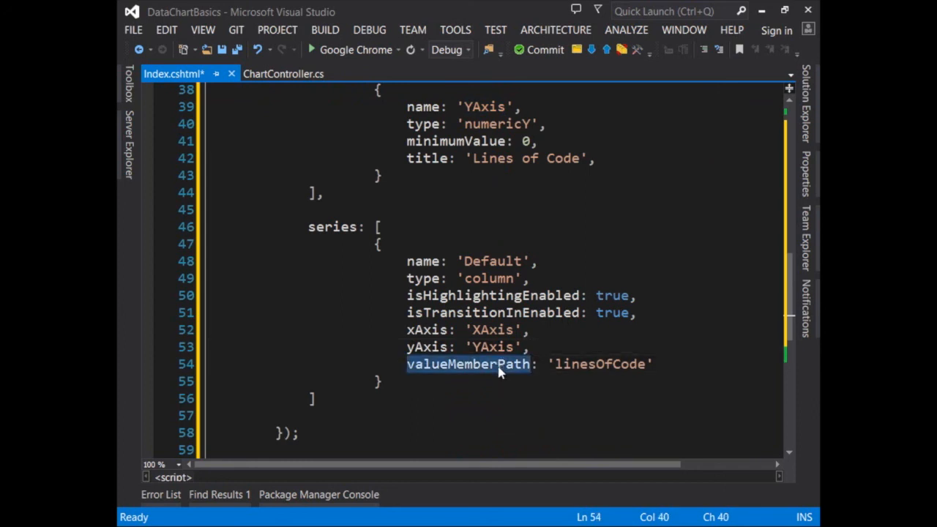
pyautogui.moveTo(570, 363)
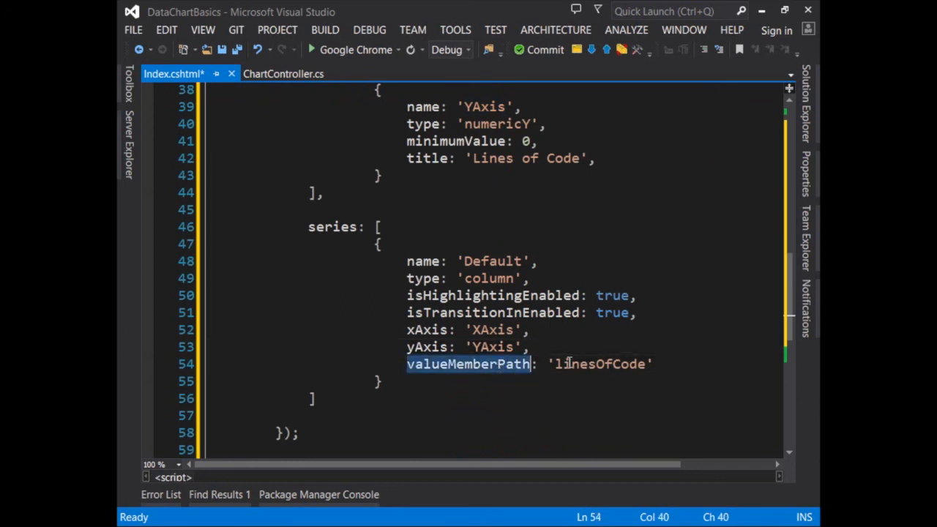
pyautogui.doubleClick(599, 364)
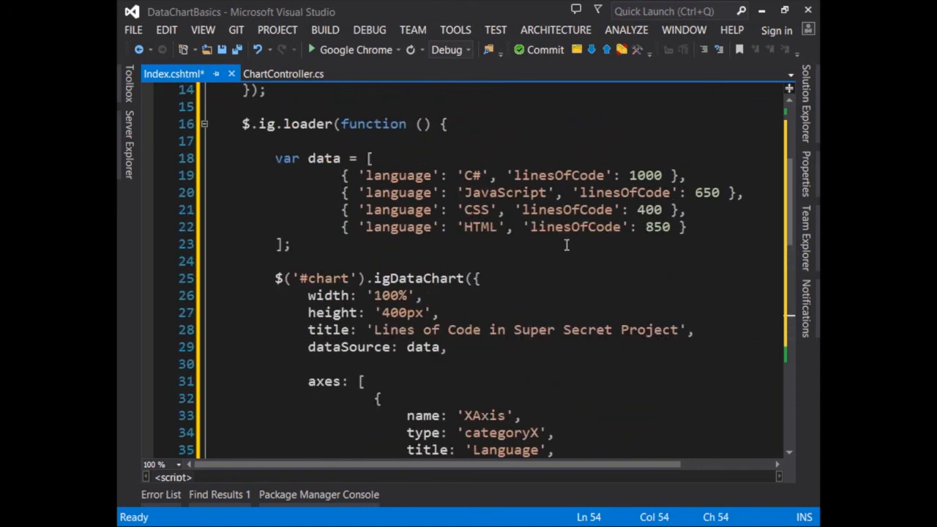
pyautogui.doubleClick(558, 175)
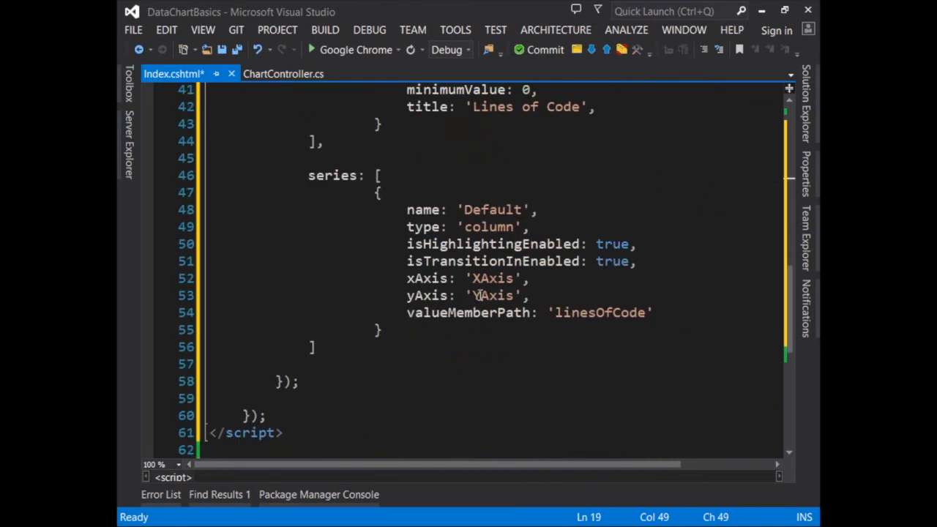
pyautogui.doubleClick(598, 313)
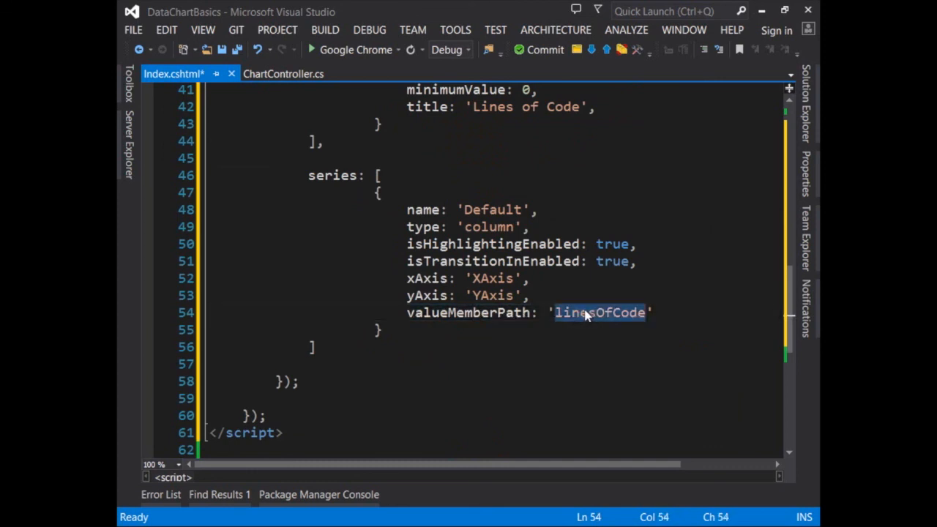